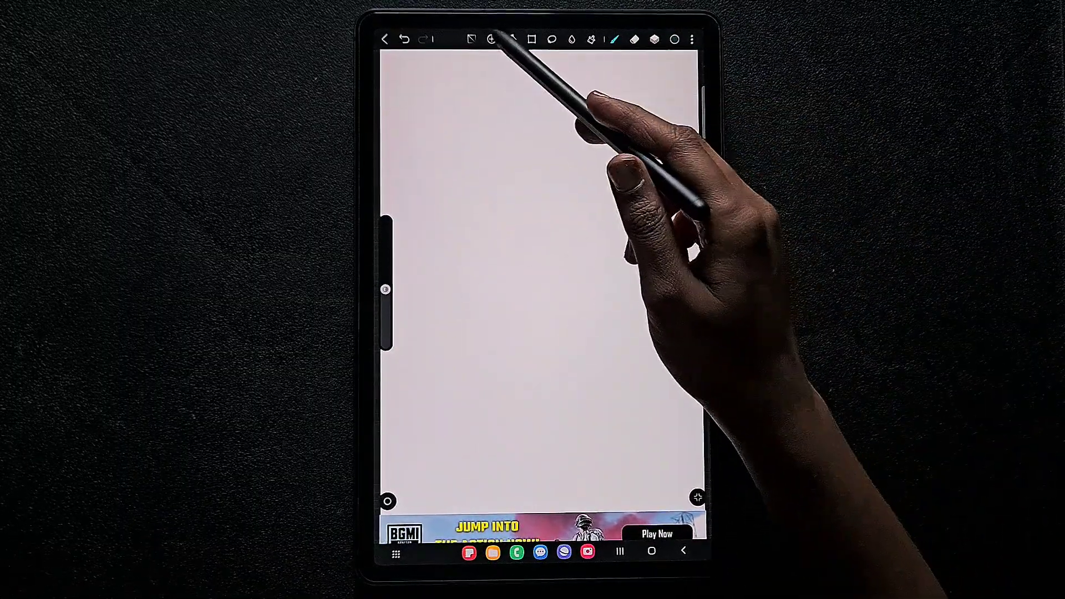
Show the drawing-aids menu listing Picture, Shape, Symmetry and Auxiliary line
{"action": "left_click", "coordinate": [491, 40]}
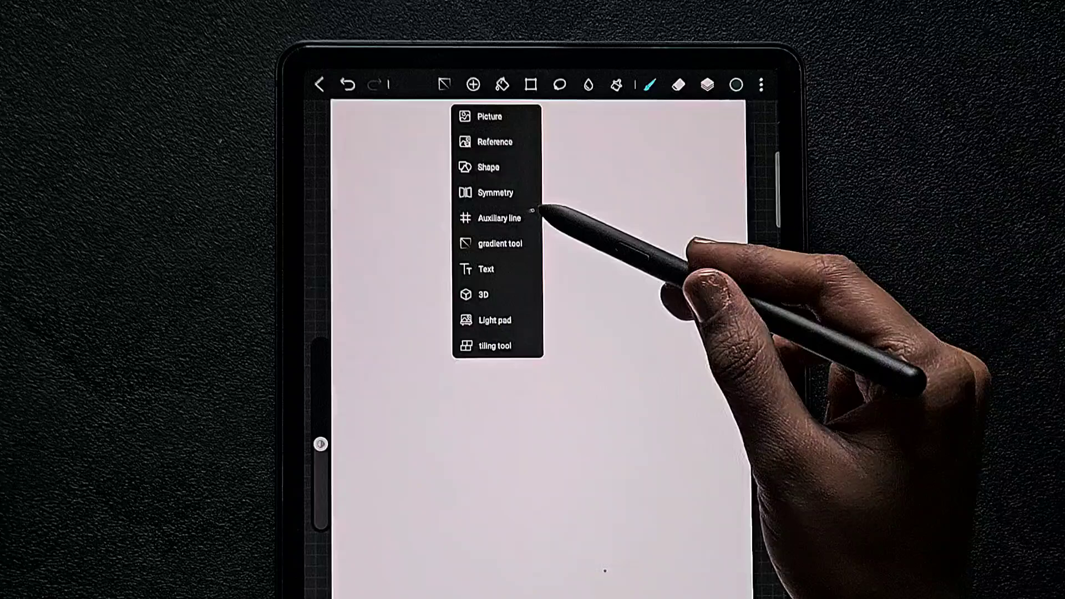
{"action": "mouse_move", "coordinate": [516, 224]}
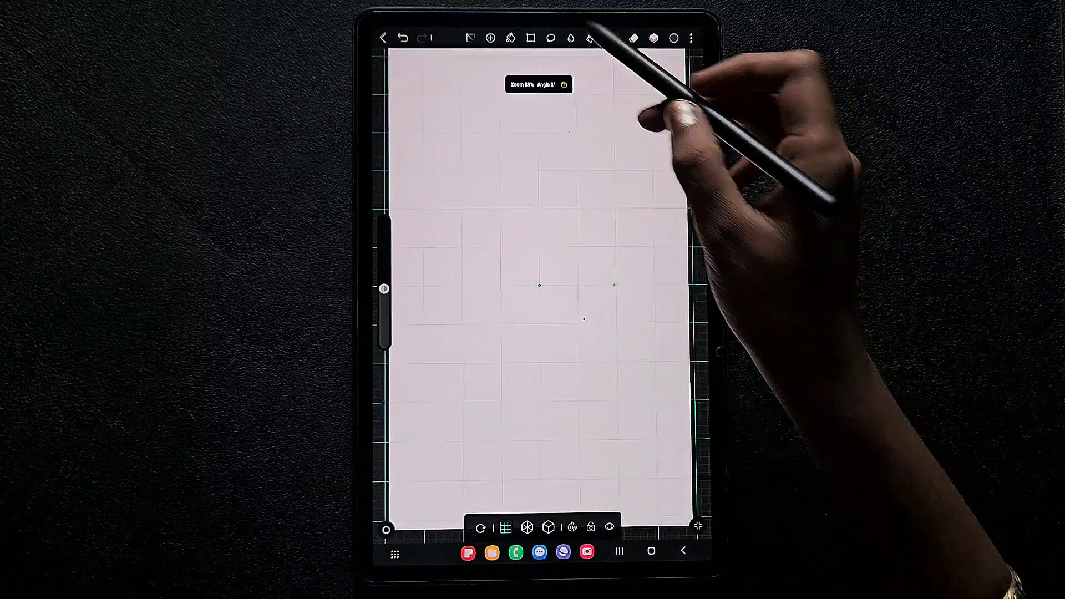
Place the imported bird picture over the grid with transform handles active
{"action": "left_click", "coordinate": [613, 38]}
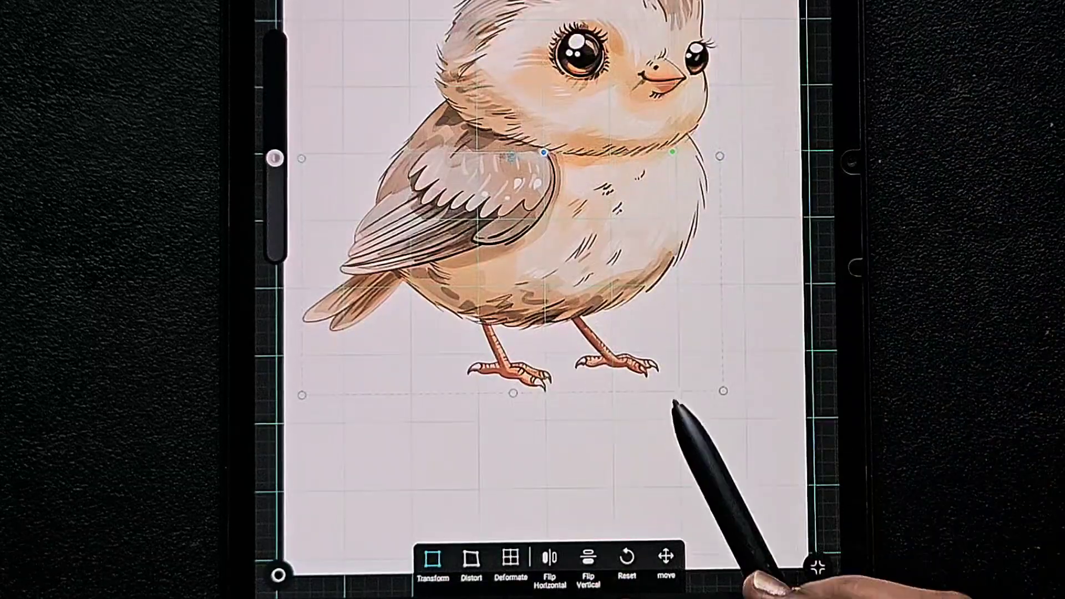
Nudge the bird stepwise with the Move arrows until centered, then commit the transform
{"action": "left_click", "coordinate": [665, 570]}
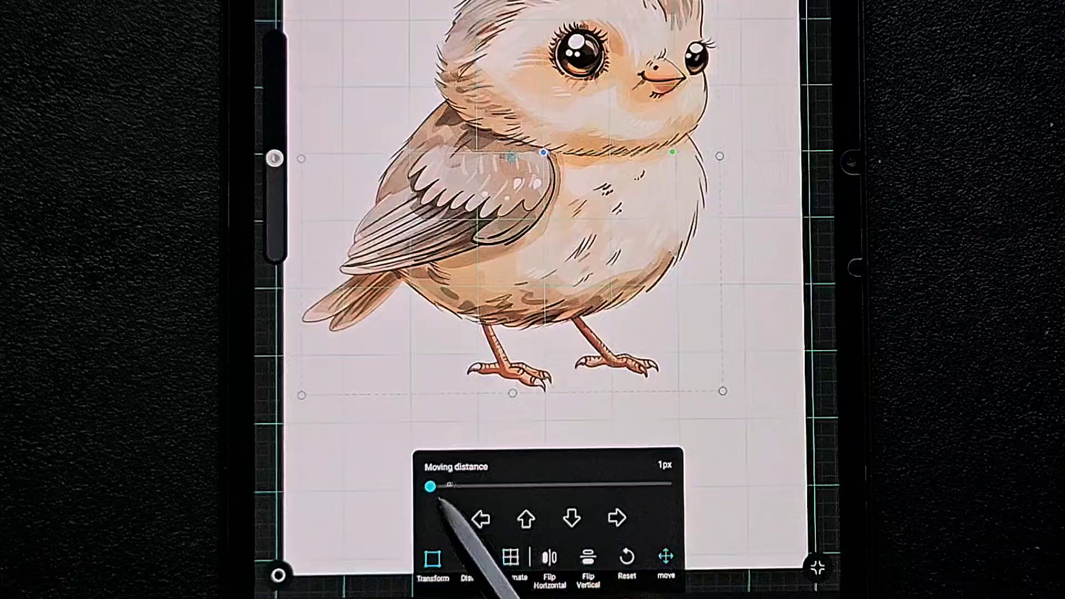
{"action": "left_click", "coordinate": [528, 518]}
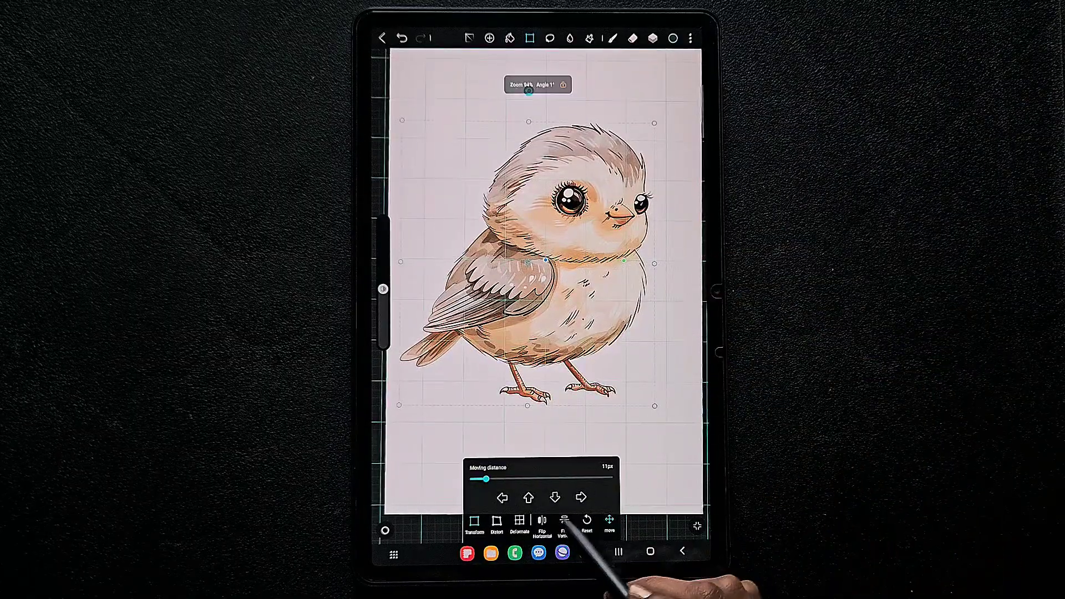
{"action": "left_click", "coordinate": [528, 498]}
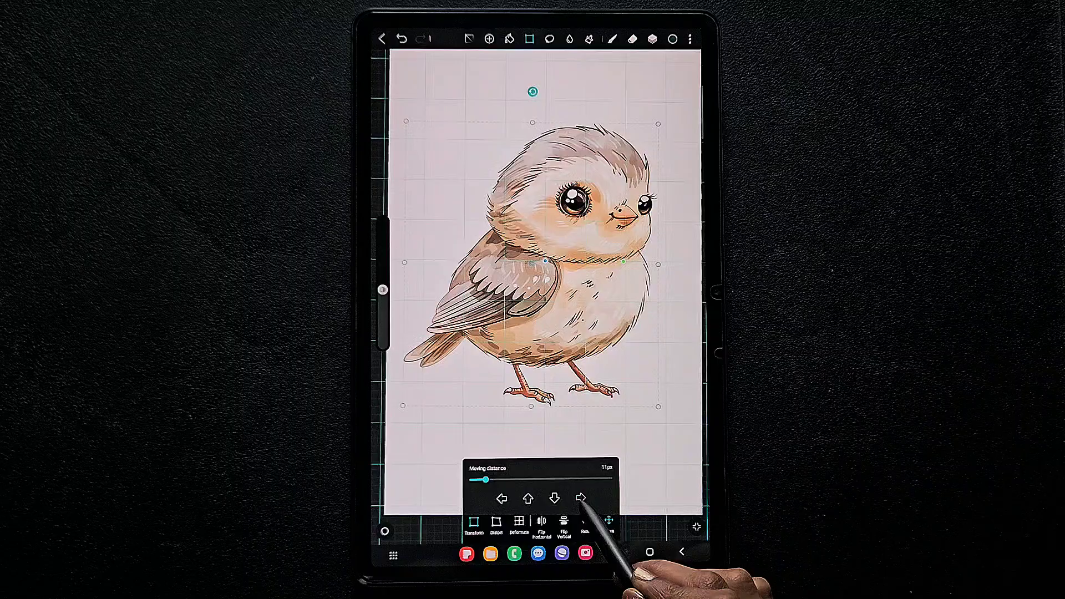
{"action": "left_click", "coordinate": [527, 497]}
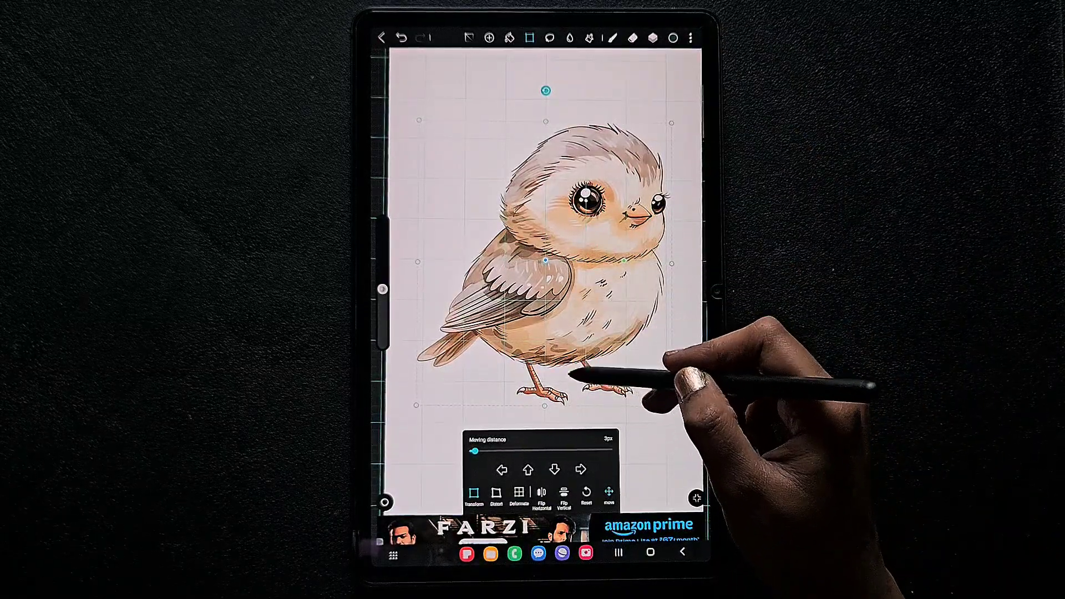
{"action": "left_click", "coordinate": [528, 469]}
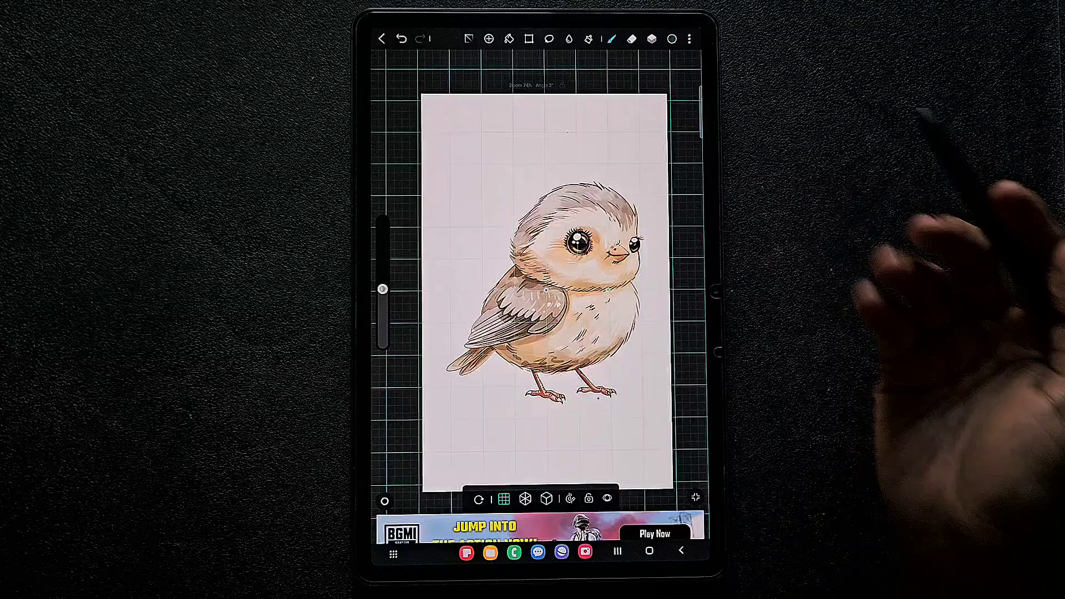
Hide the bird layer, select the green shape and nudge it left and down in 93 px steps
{"action": "left_click", "coordinate": [652, 41]}
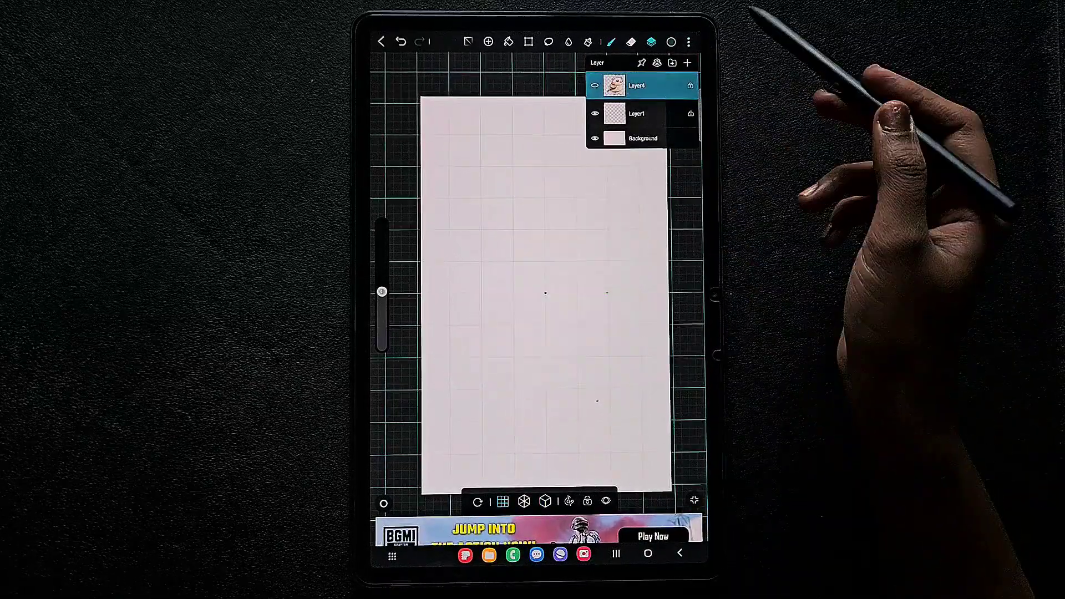
{"action": "left_click", "coordinate": [687, 62]}
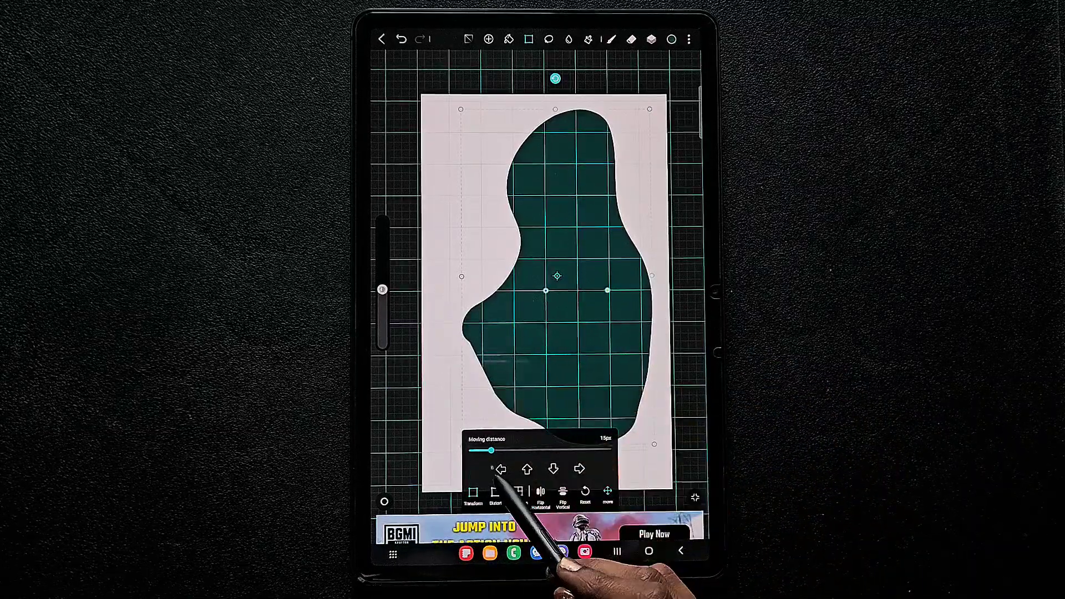
{"action": "left_click", "coordinate": [500, 468]}
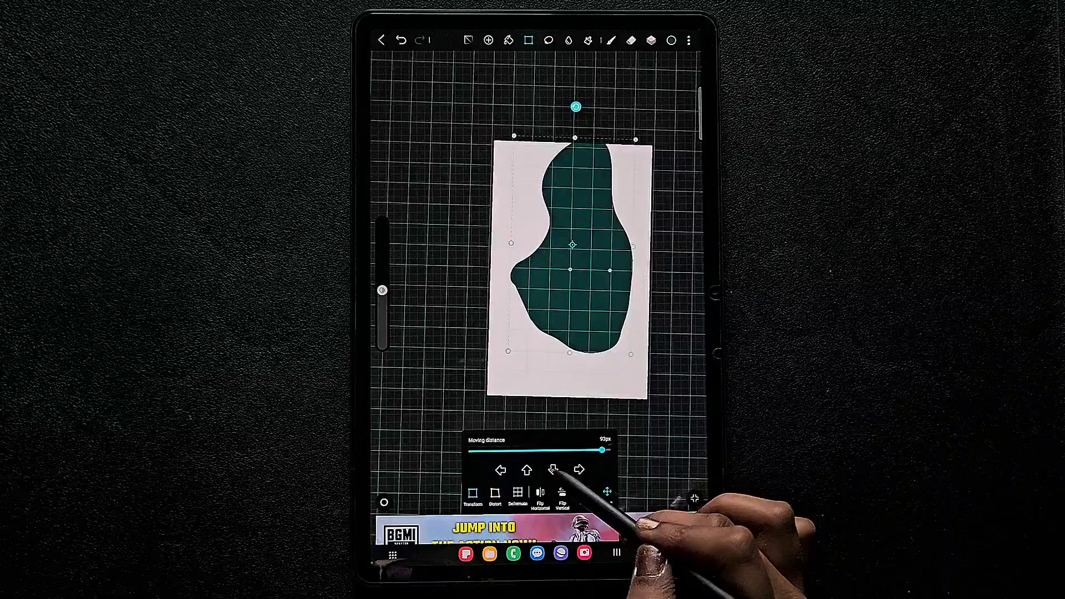
{"action": "left_click", "coordinate": [552, 470]}
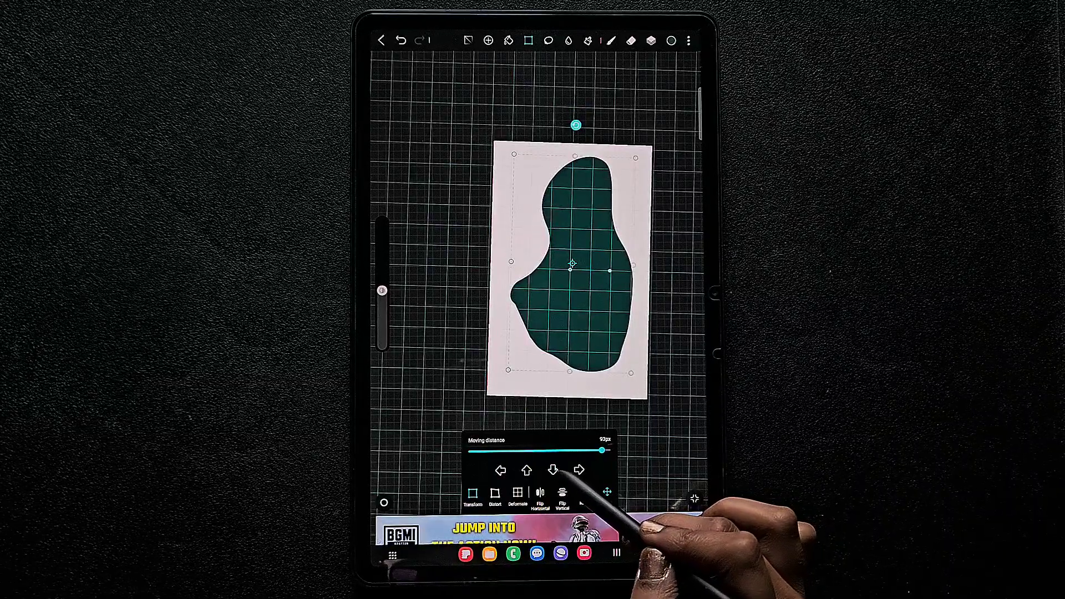